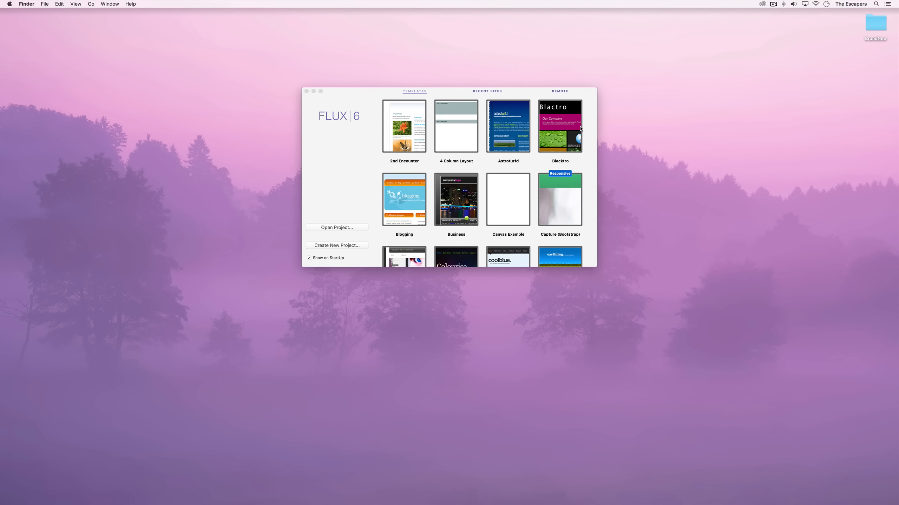
pyautogui.moveTo(360, 249)
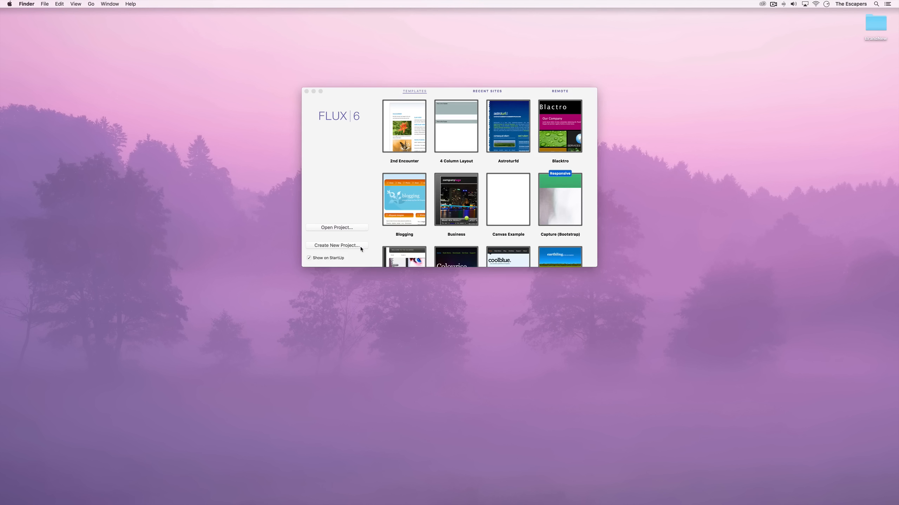
# Start a new project named 'Responsive' and save it to the Desktop
pyautogui.click(337, 245)
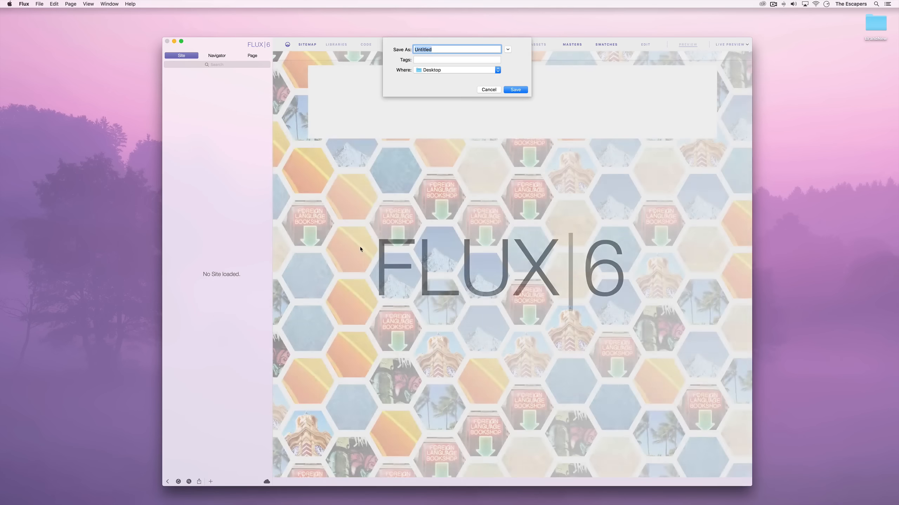
pyautogui.write('Responsi')
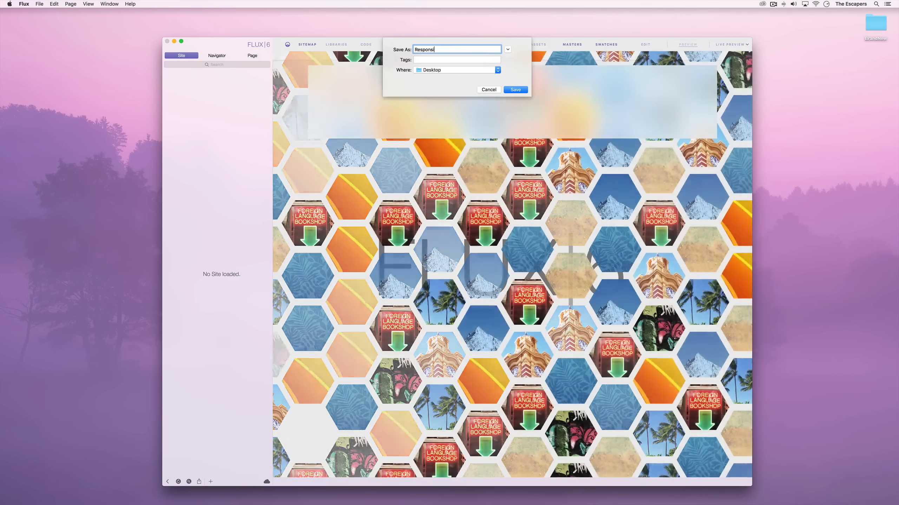
pyautogui.click(513, 90)
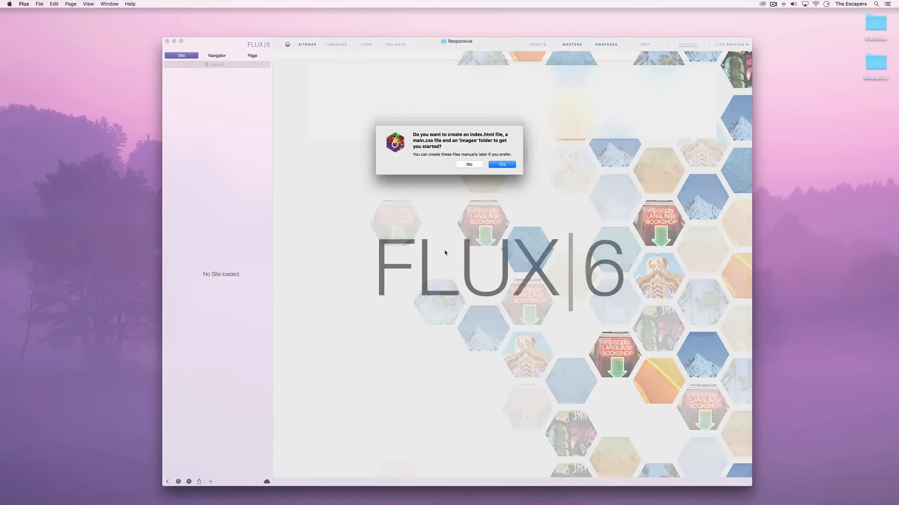
# Accept generating the starter index.html, main.css and images folder
pyautogui.click(501, 165)
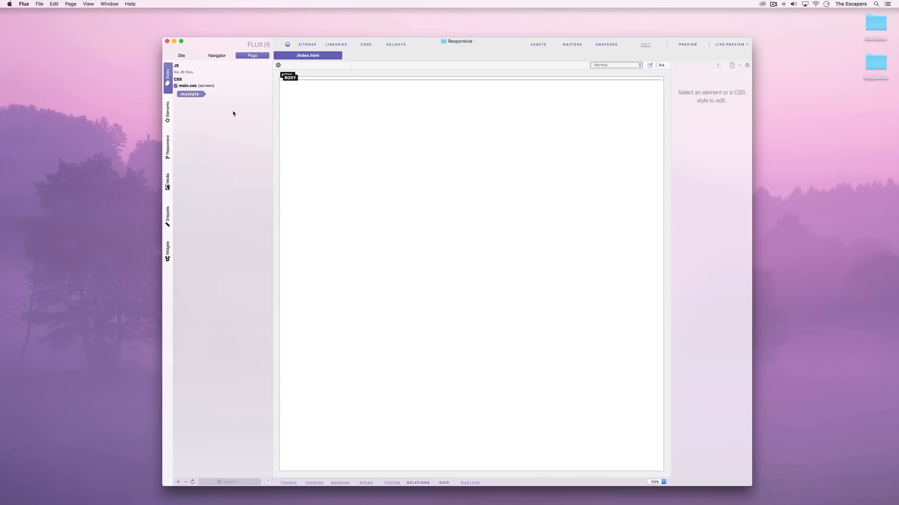
pyautogui.moveTo(587, 169)
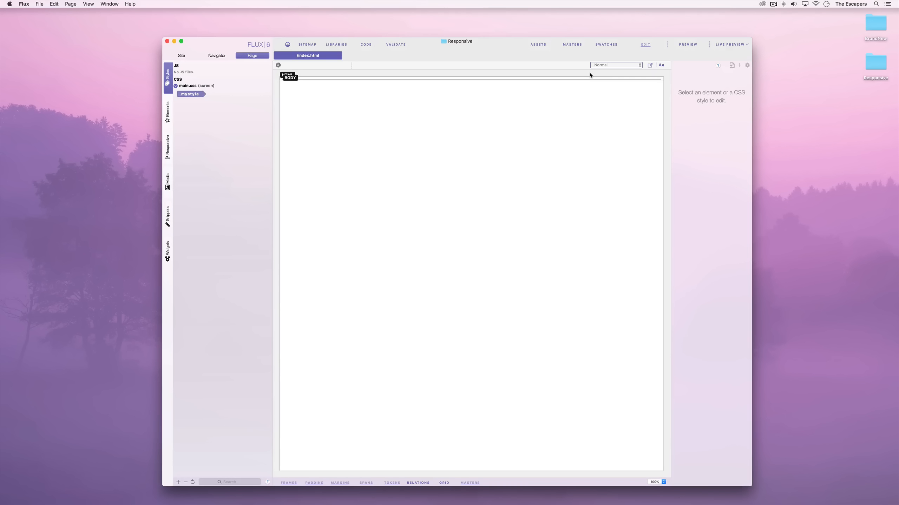
pyautogui.moveTo(611, 68)
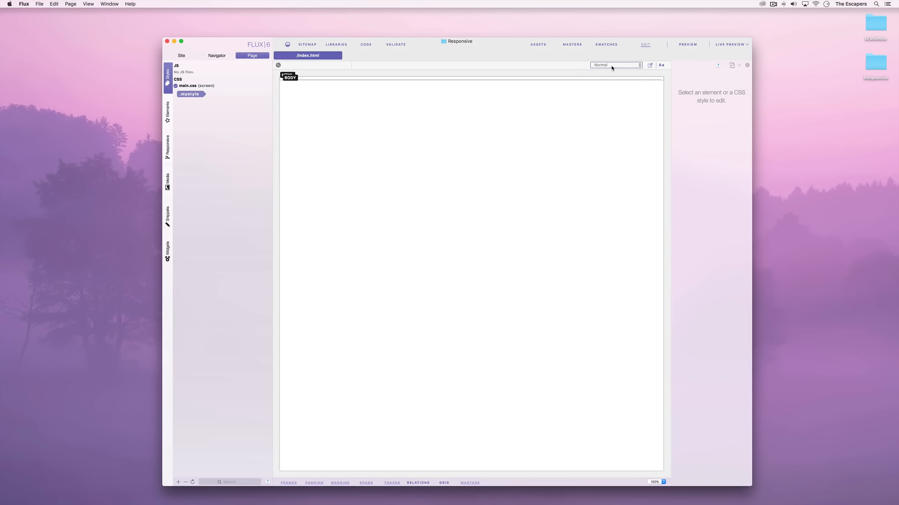
# Set the page framework to Skeleton and install the Skeleton 2 library
pyautogui.click(615, 64)
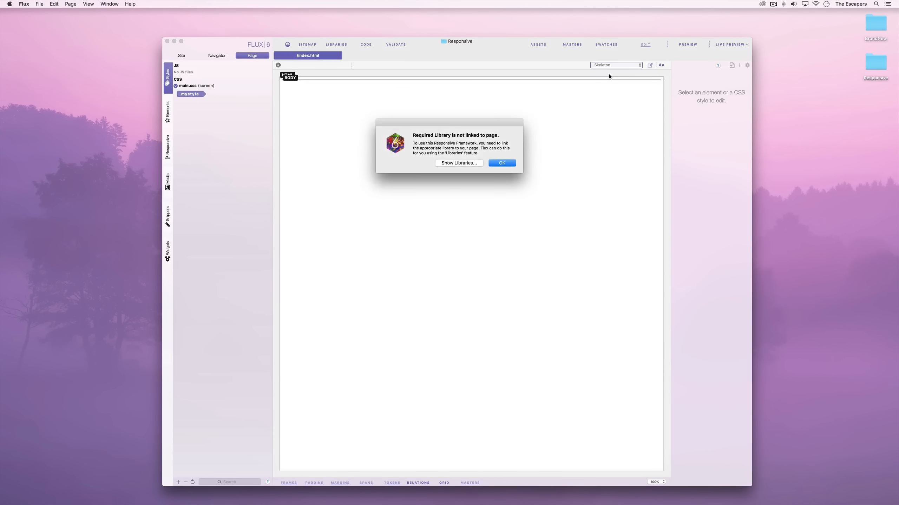
pyautogui.moveTo(485, 148)
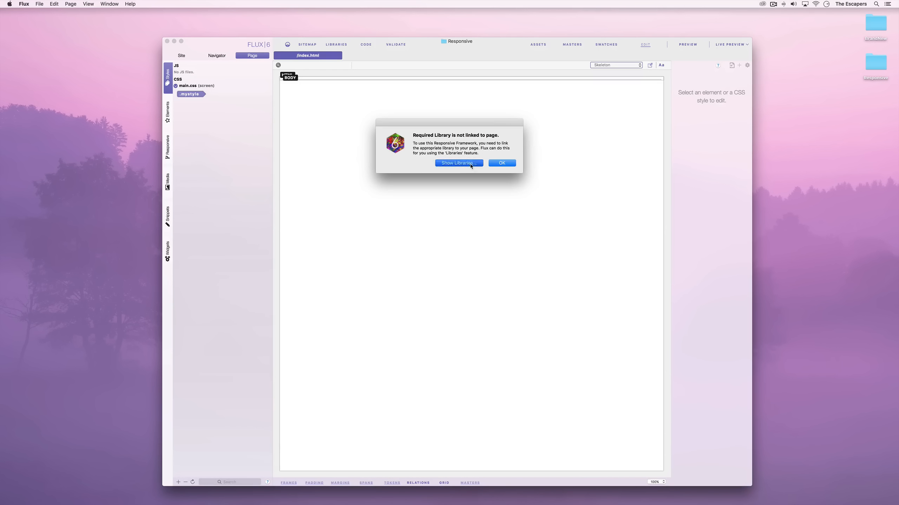
pyautogui.click(458, 163)
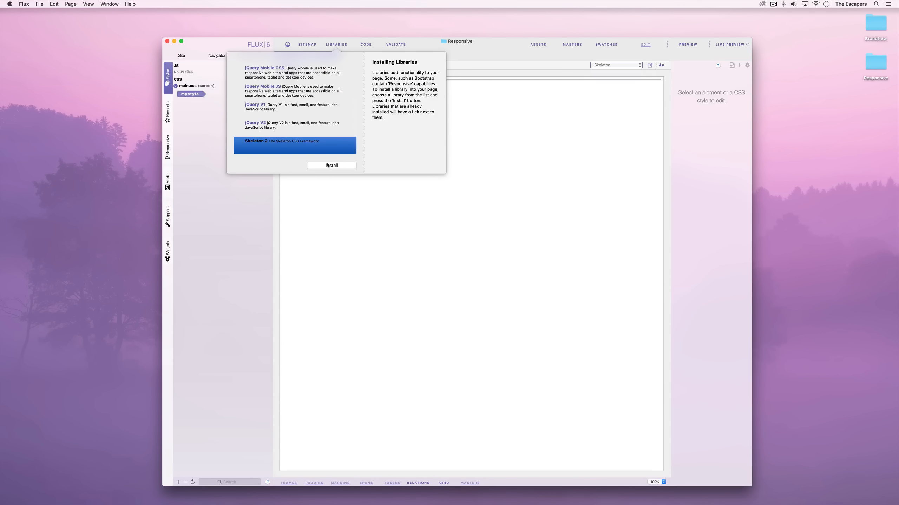
pyautogui.click(331, 165)
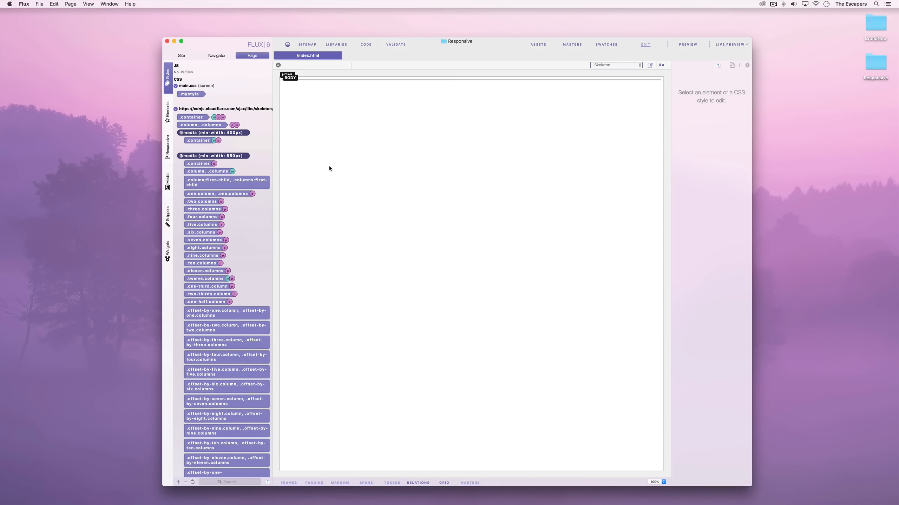
pyautogui.moveTo(213, 132)
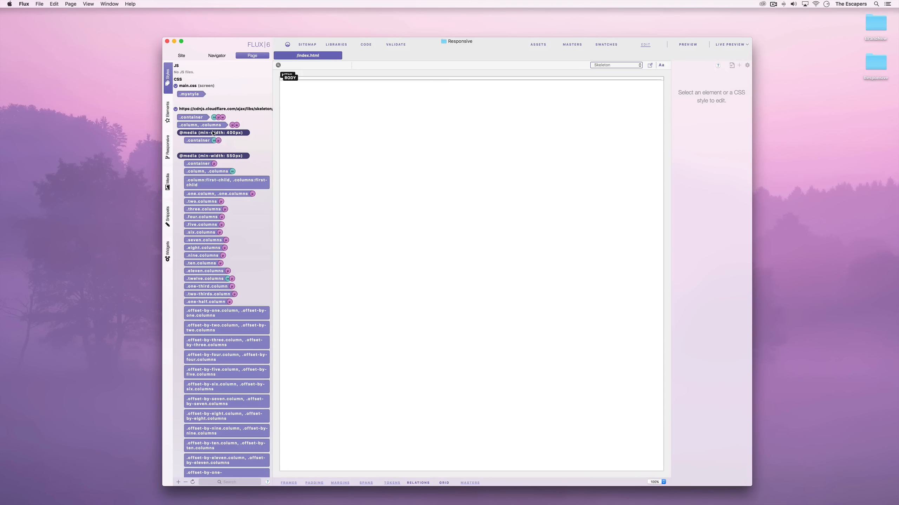
pyautogui.moveTo(214, 222)
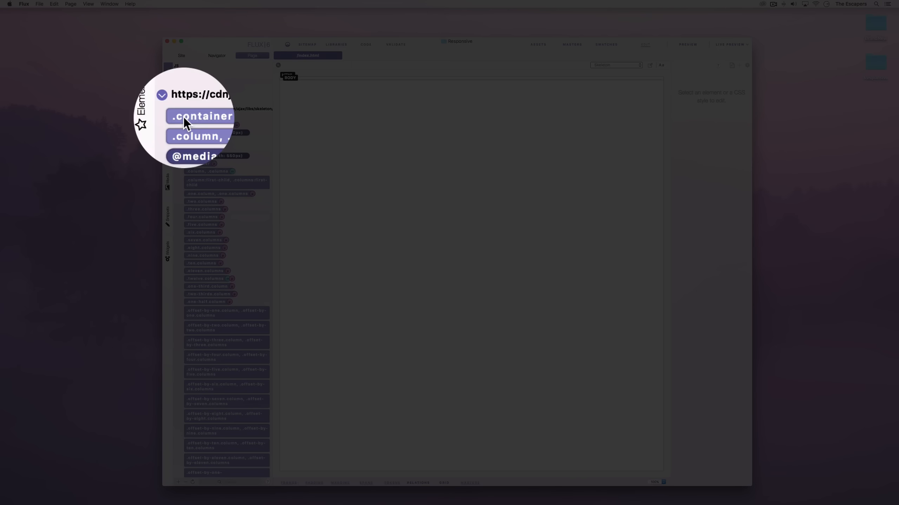
# Collapse the Skeleton stylesheet, select BODY and show the Responsive objects
pyautogui.click(162, 95)
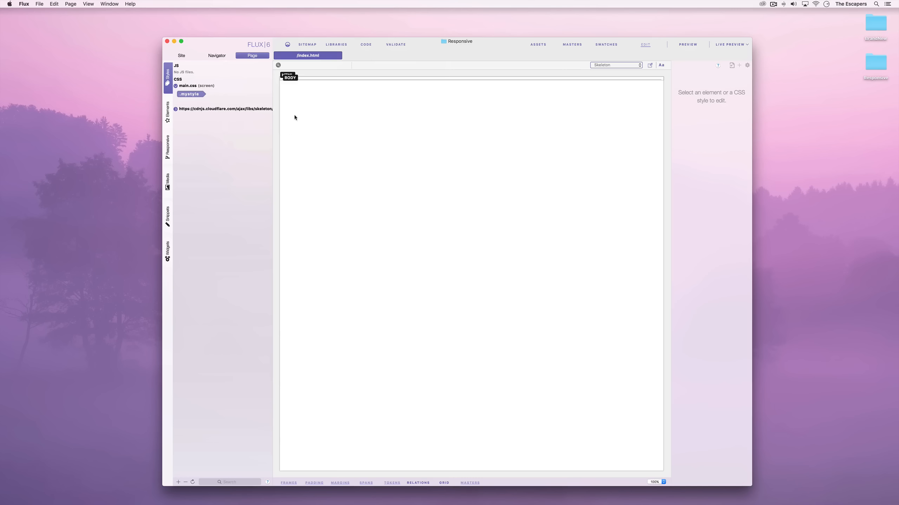
pyautogui.click(289, 77)
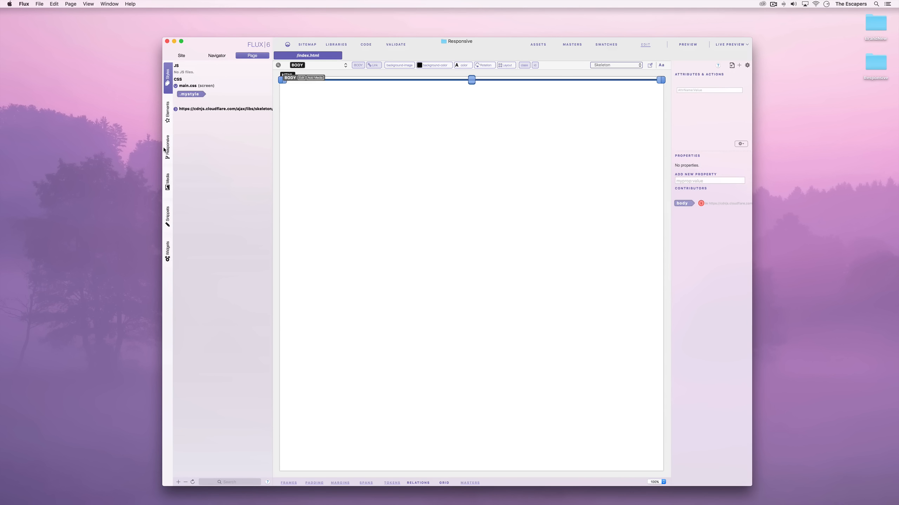
pyautogui.click(167, 146)
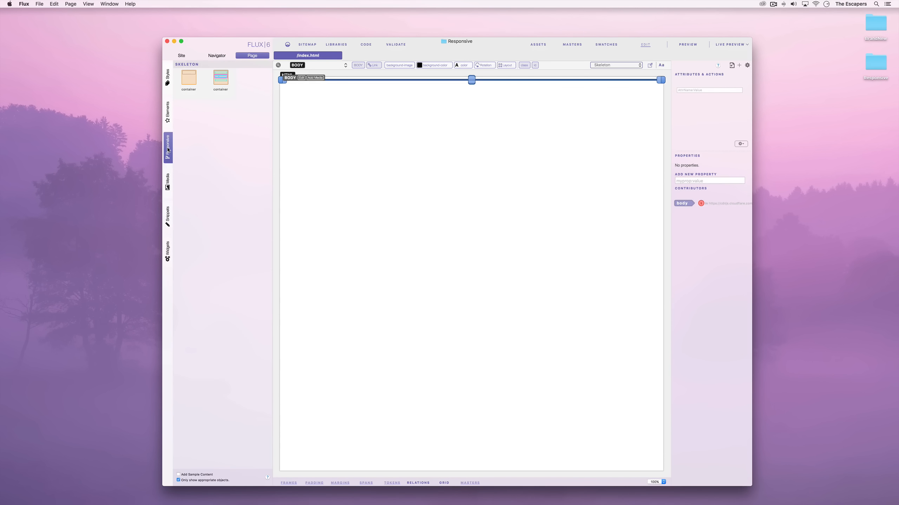
pyautogui.moveTo(216, 148)
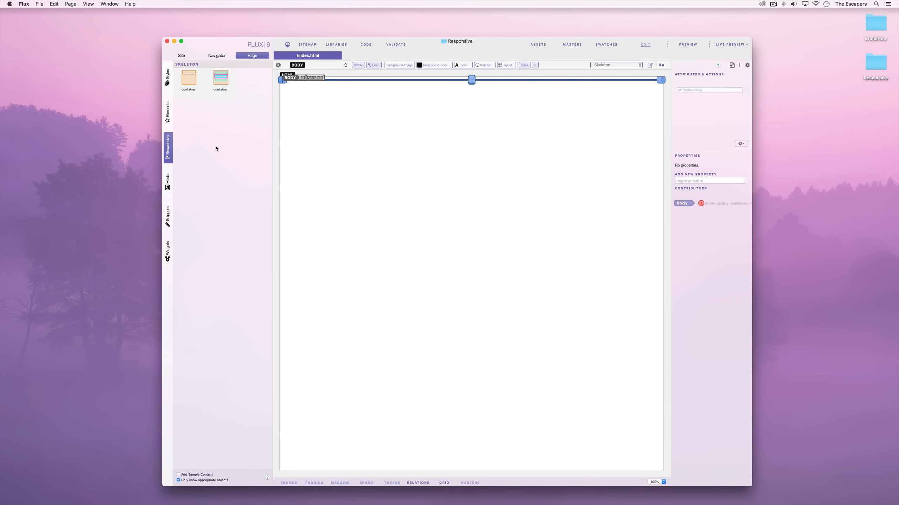
pyautogui.moveTo(191, 82)
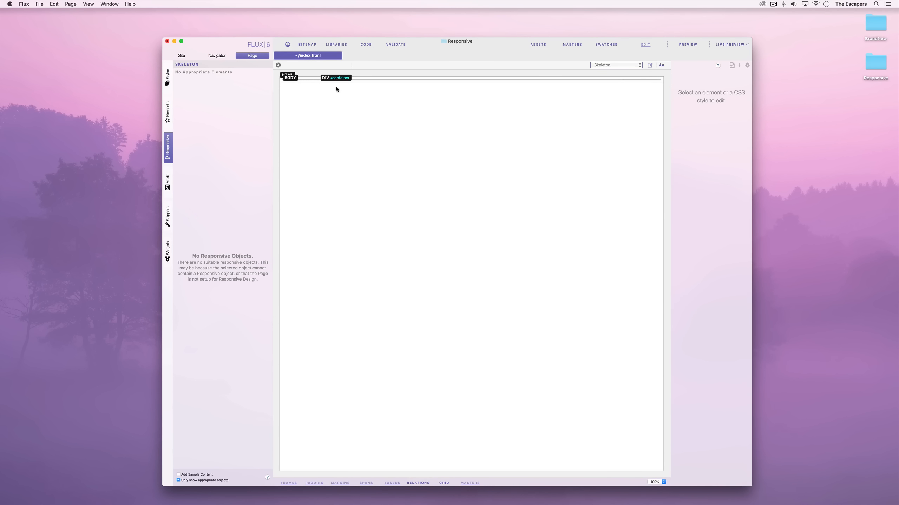
pyautogui.moveTo(340, 85)
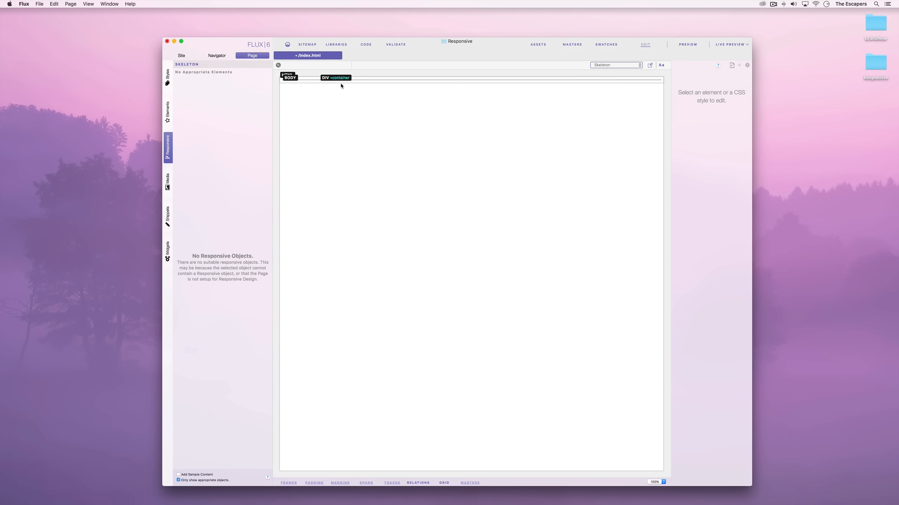
# Select the container div to receive the three-equal-columns row
pyautogui.click(335, 77)
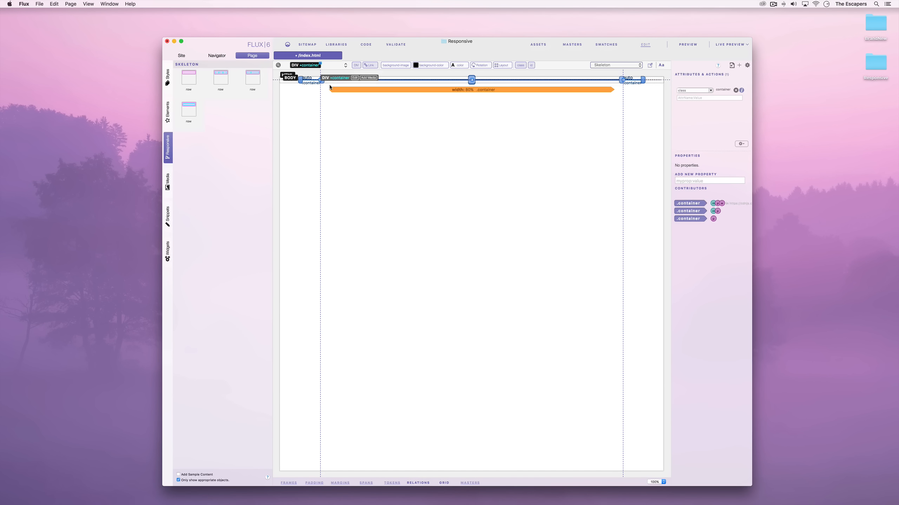
pyautogui.moveTo(216, 99)
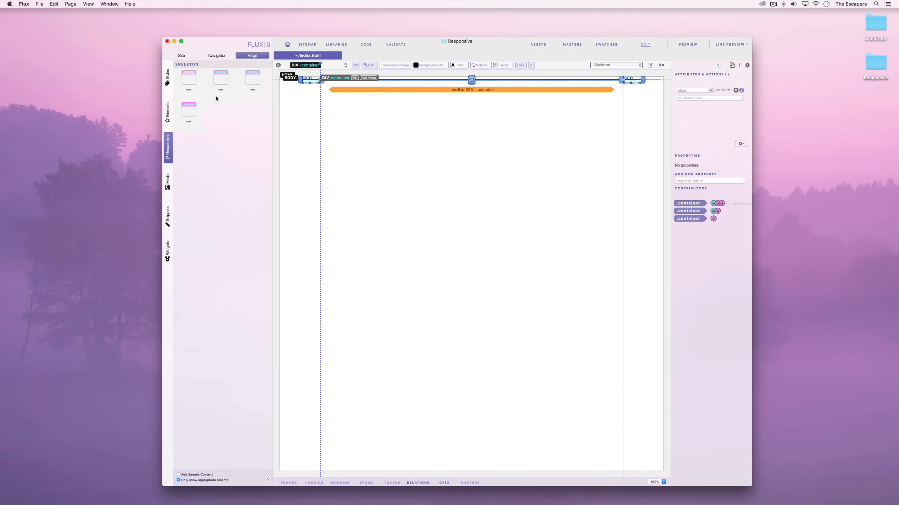
pyautogui.moveTo(220, 79)
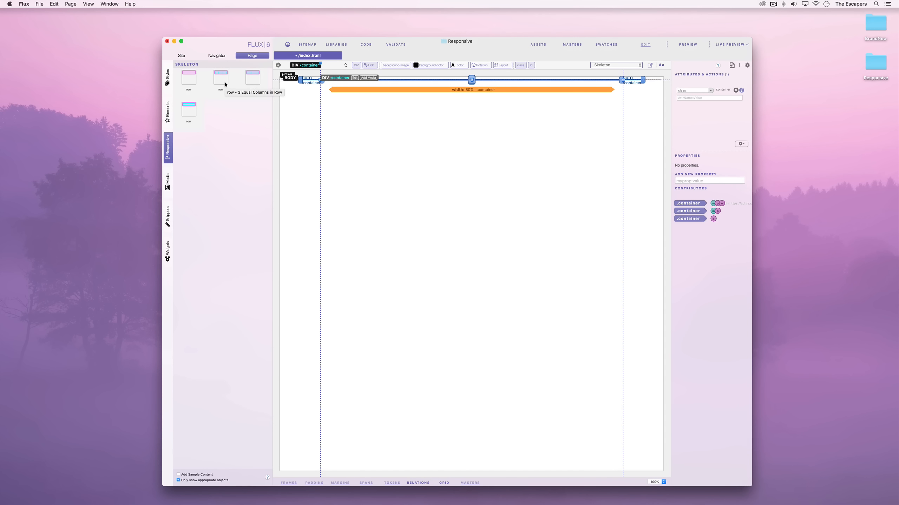
pyautogui.moveTo(221, 80)
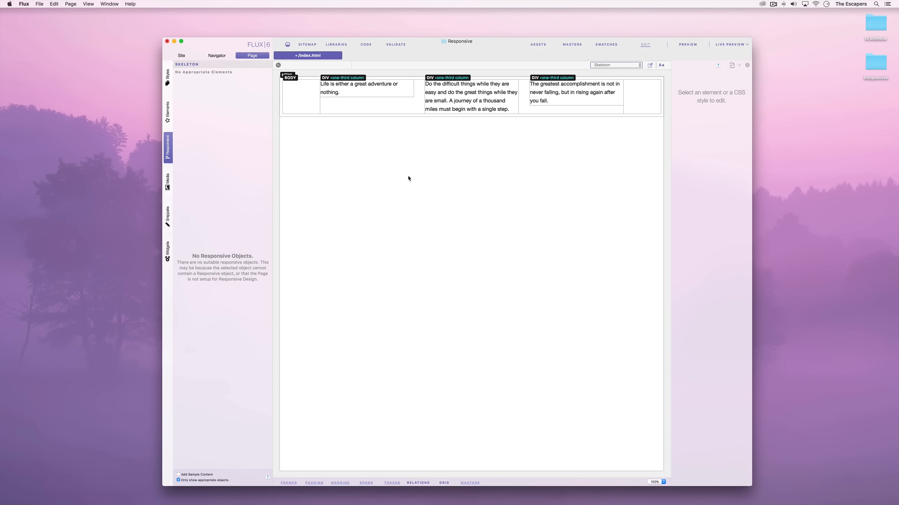
pyautogui.moveTo(390, 120)
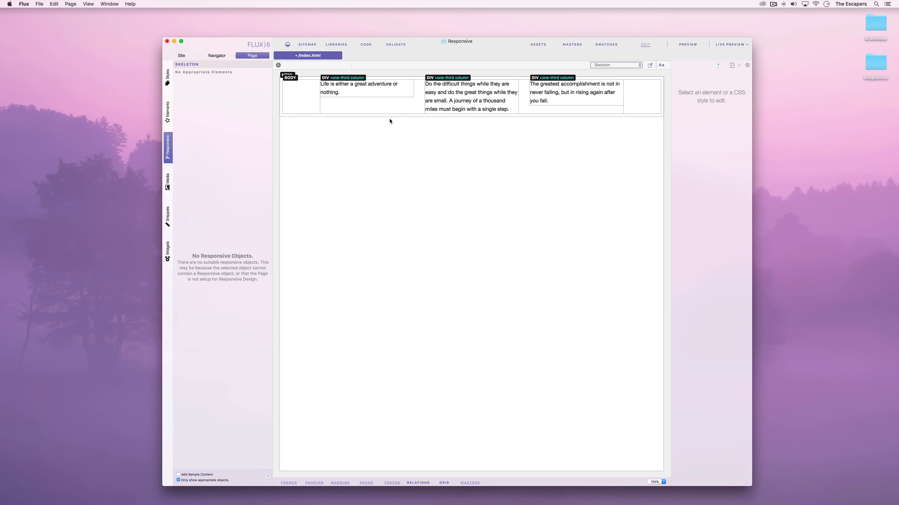
pyautogui.moveTo(386, 103)
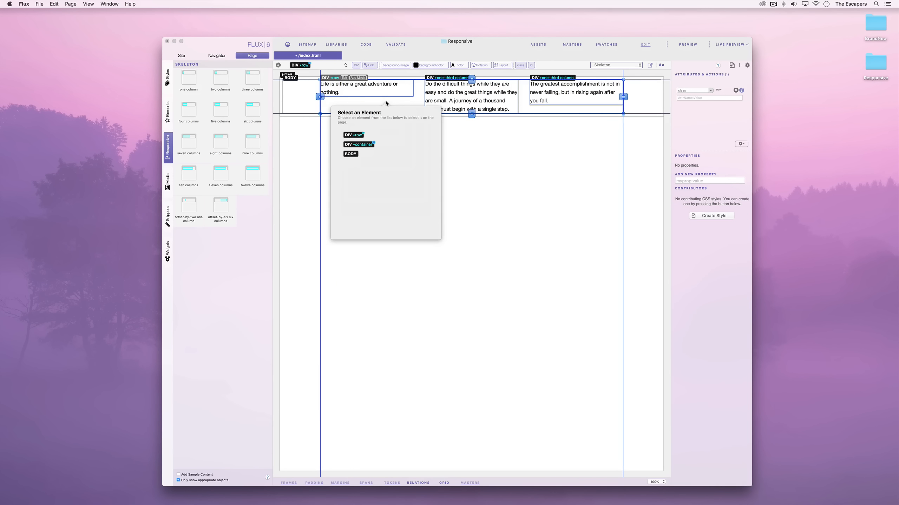
pyautogui.moveTo(365, 148)
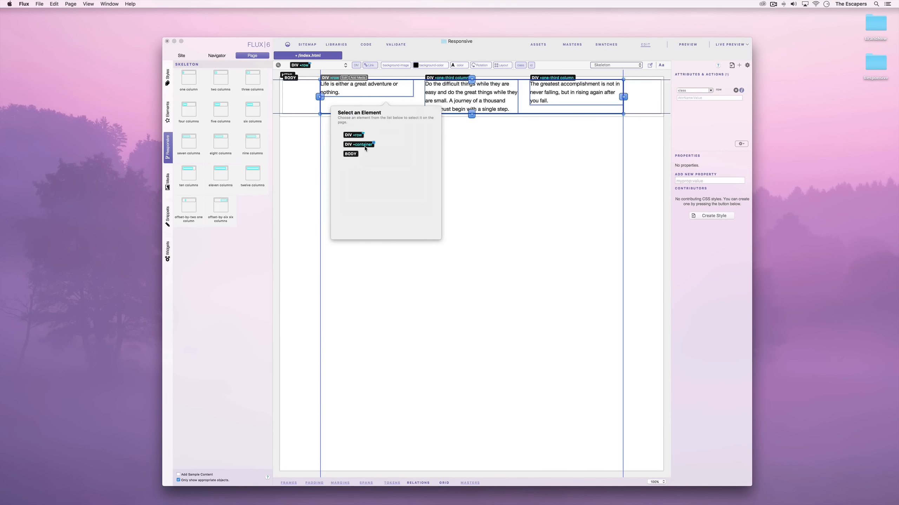
# Select the enclosing container div instead of the row
pyautogui.click(358, 144)
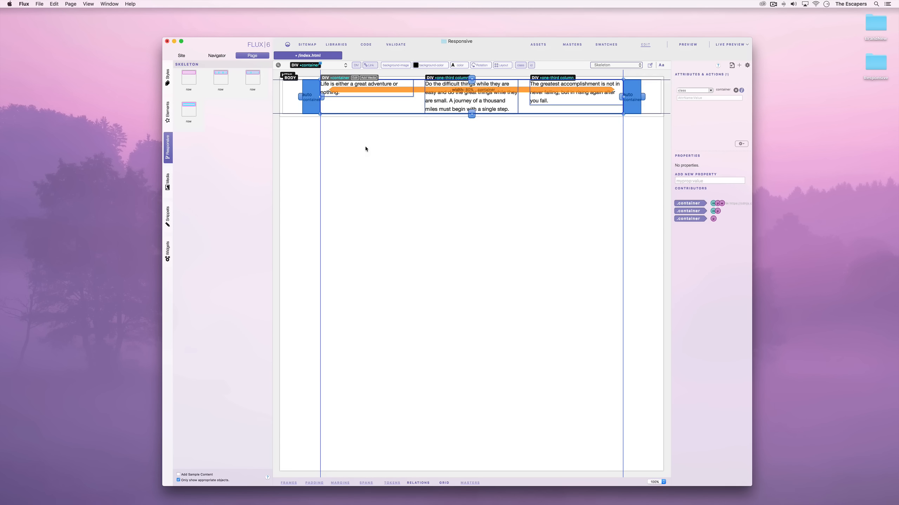
pyautogui.moveTo(348, 139)
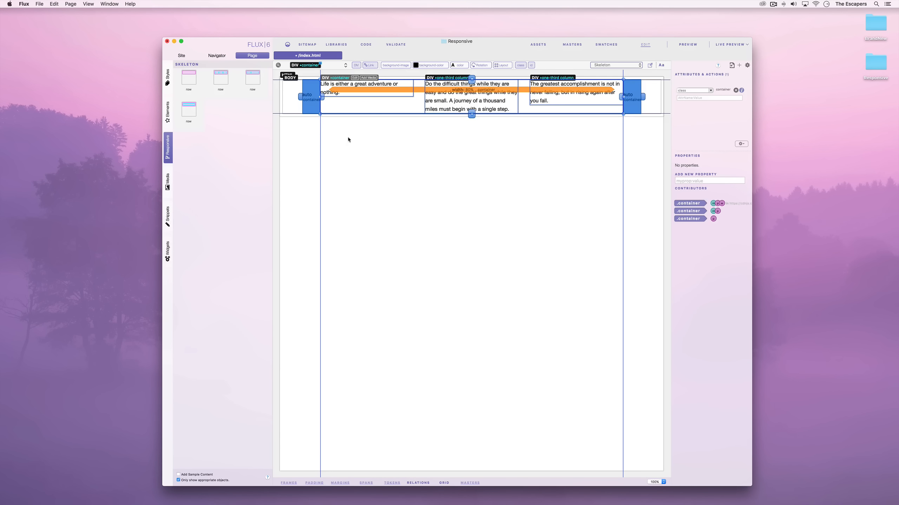
pyautogui.moveTo(254, 84)
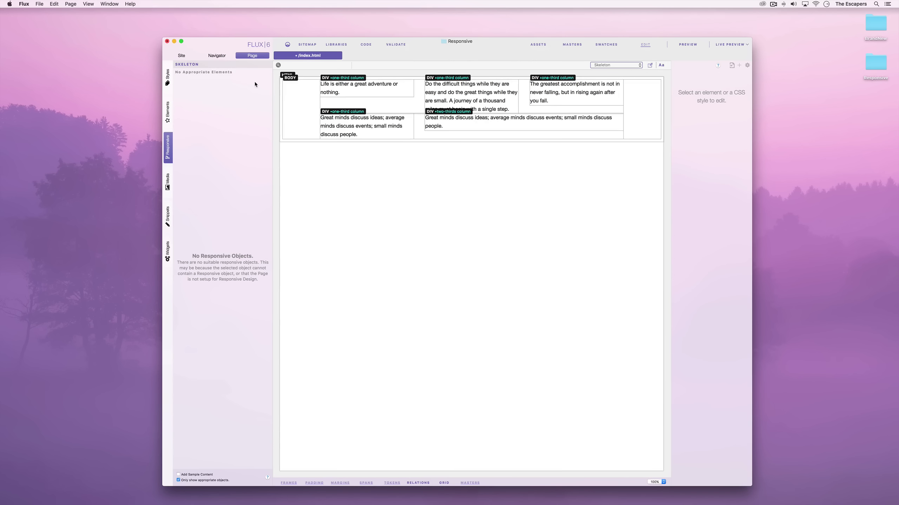
pyautogui.moveTo(478, 195)
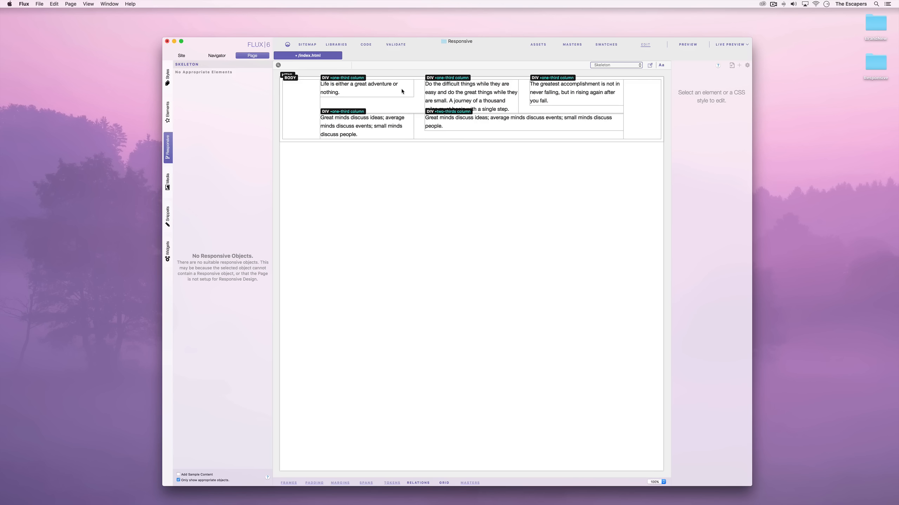
# Colour the column backgrounds navy, light blue, green, magenta and pink in turn
pyautogui.click(361, 84)
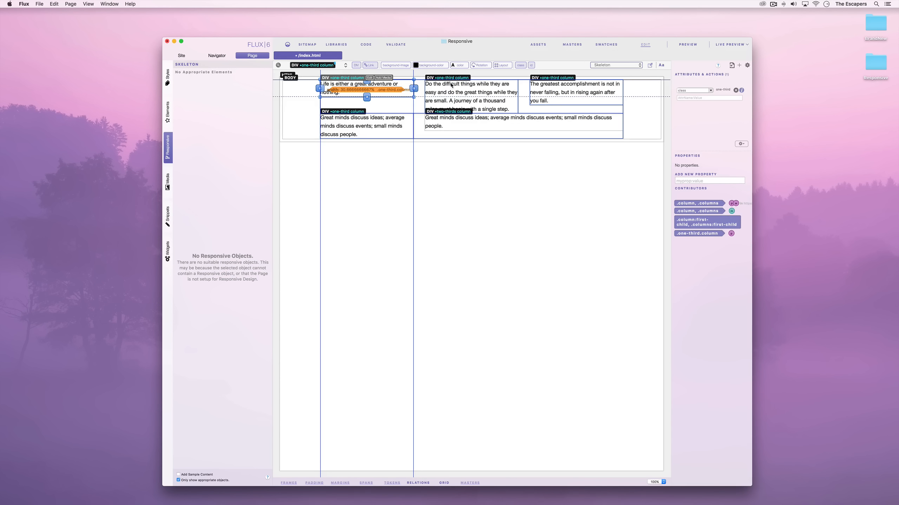
pyautogui.click(415, 64)
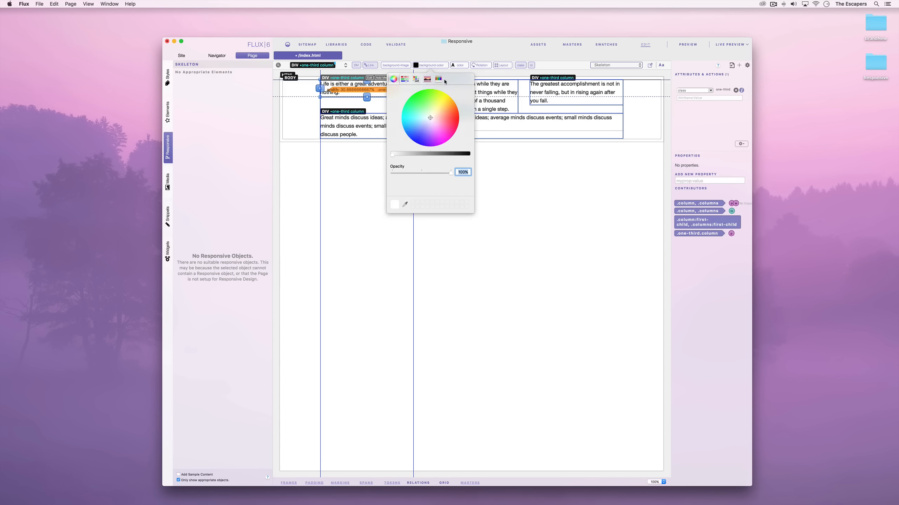
pyautogui.click(438, 79)
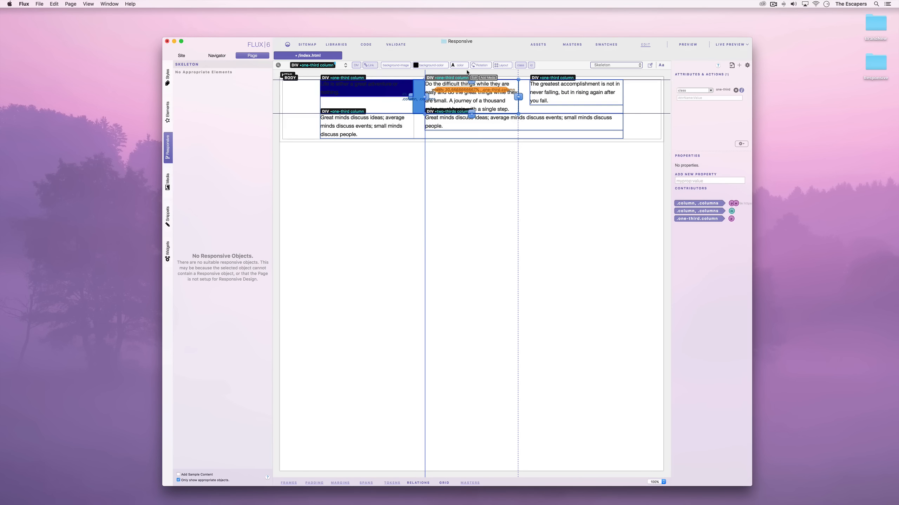
pyautogui.click(429, 64)
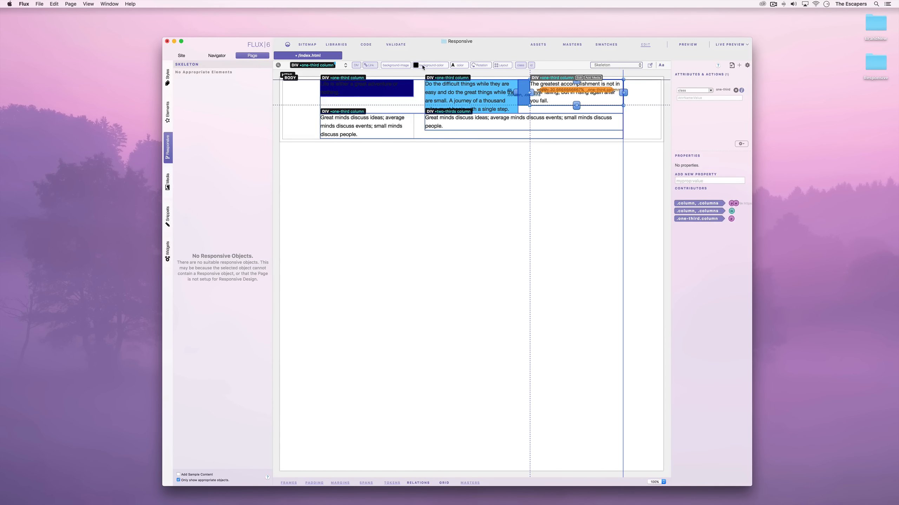
pyautogui.click(416, 64)
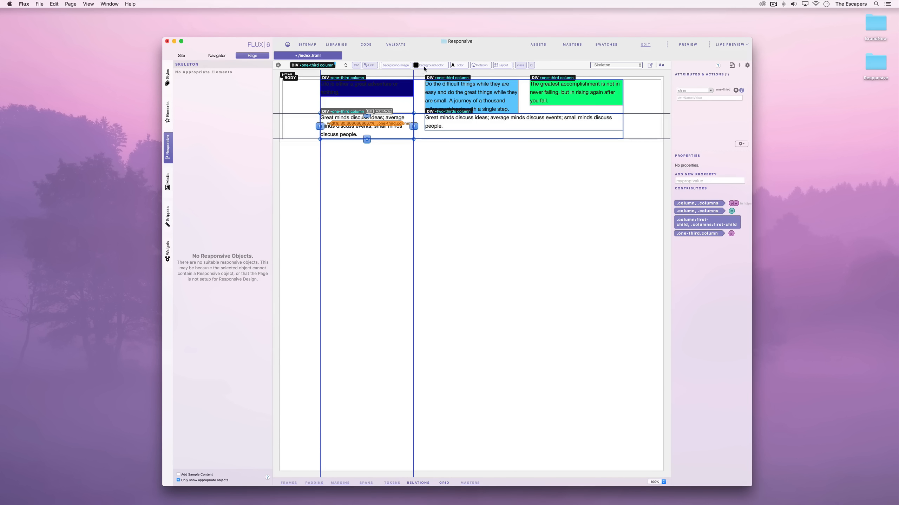
pyautogui.click(415, 65)
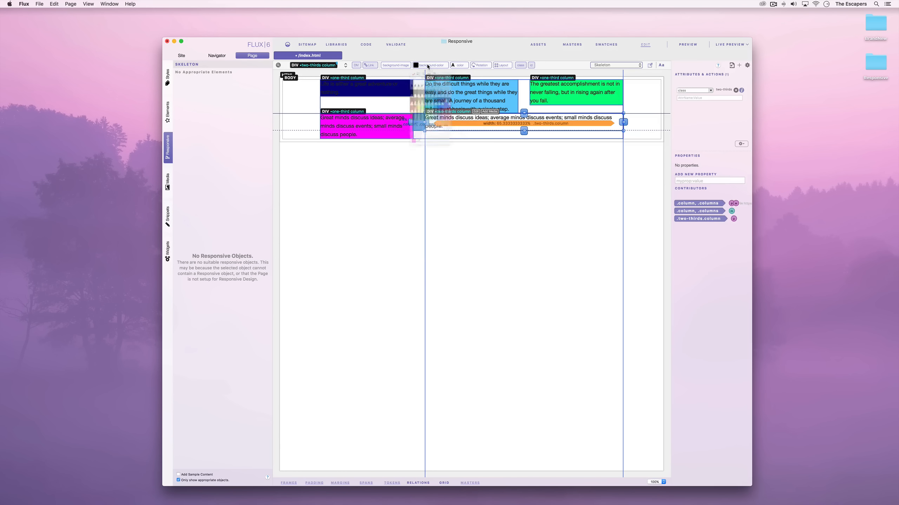
pyautogui.click(422, 65)
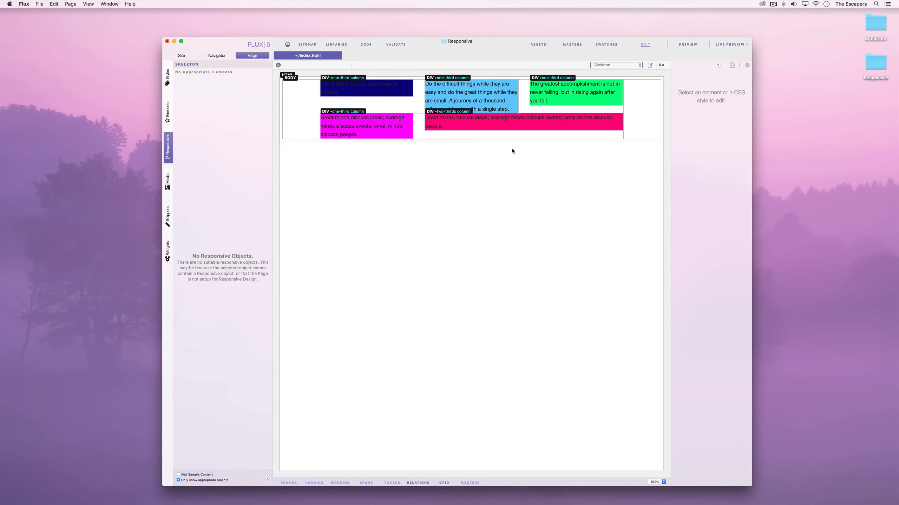
pyautogui.moveTo(713, 112)
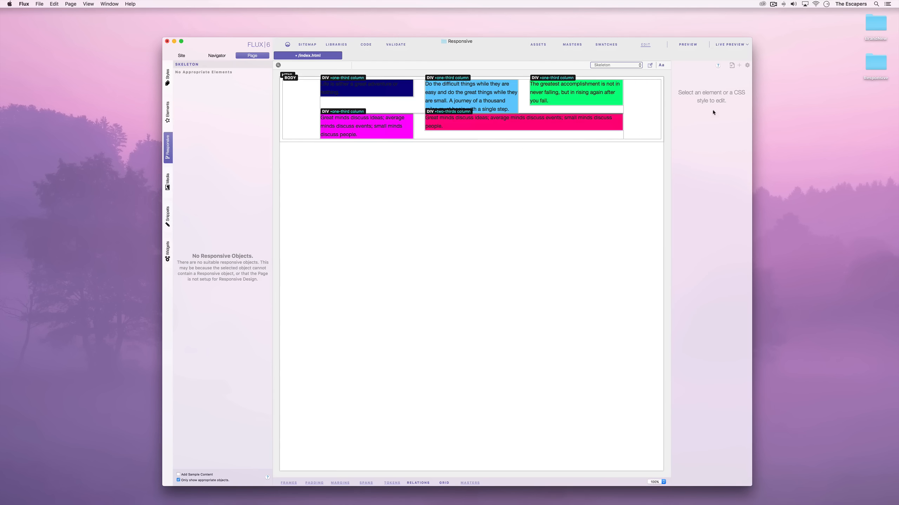
# Switch to Preview to render the coloured five-column index.html
pyautogui.click(687, 44)
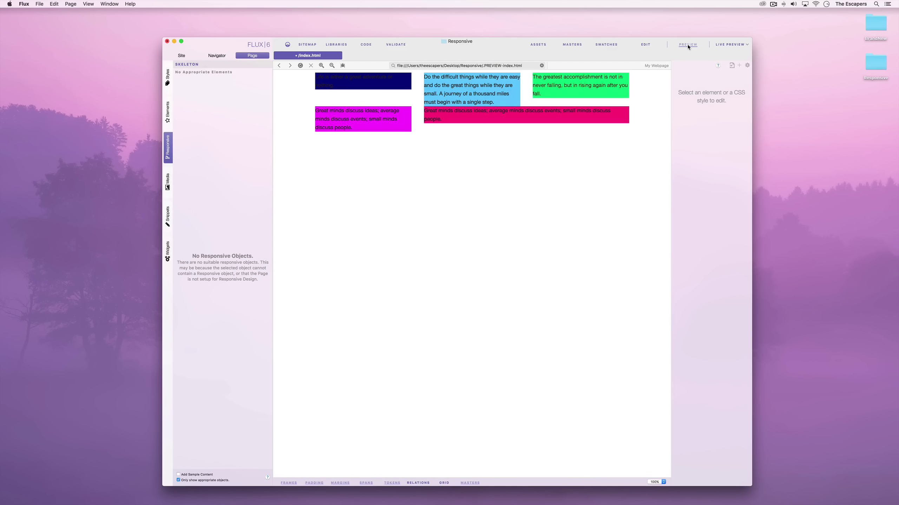
pyautogui.moveTo(223, 5)
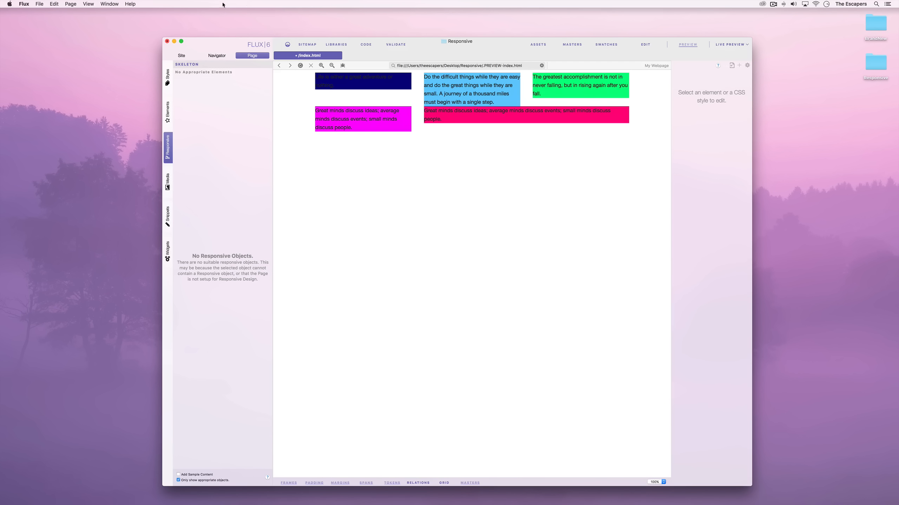
# Open the Window > Responsive Preview and bring the main window forward
pyautogui.click(109, 4)
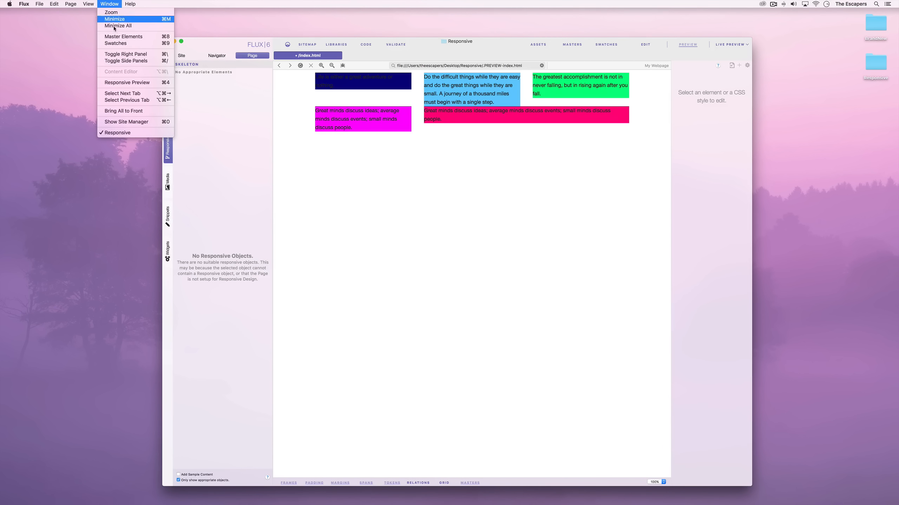
pyautogui.moveTo(126, 83)
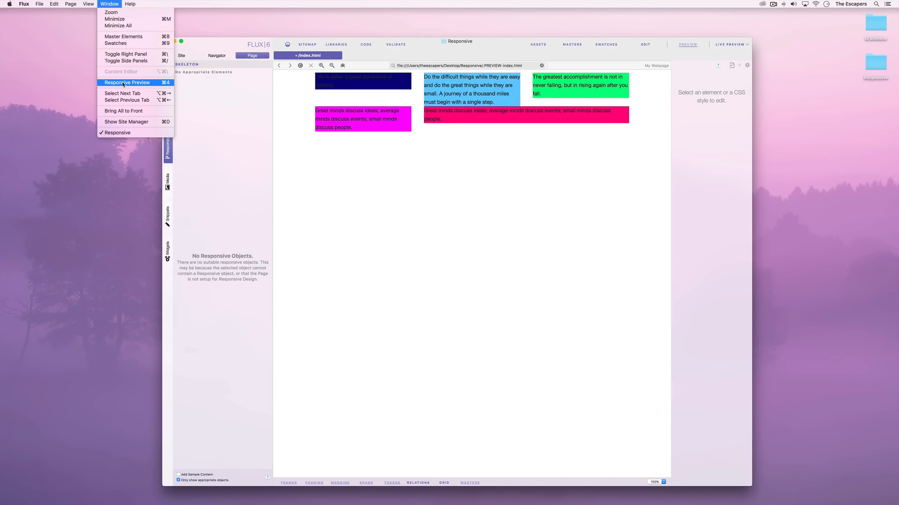
pyautogui.click(127, 82)
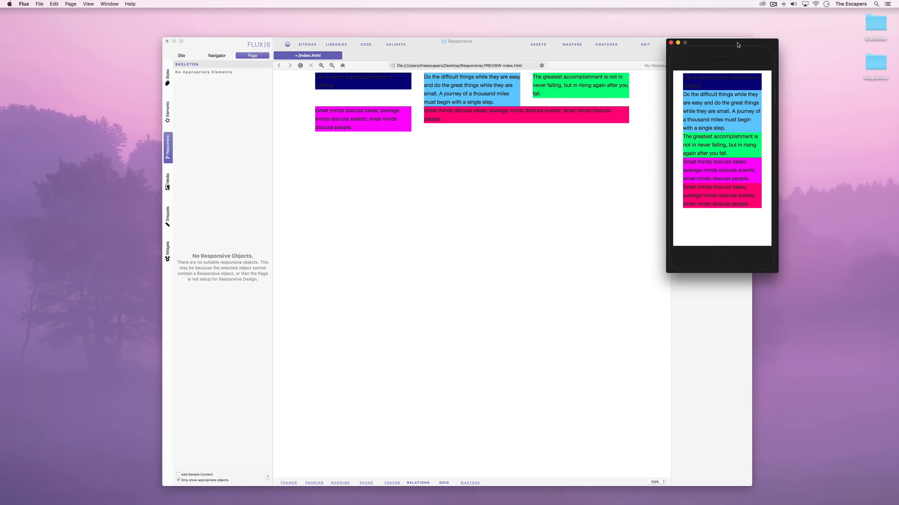
pyautogui.moveTo(729, 93)
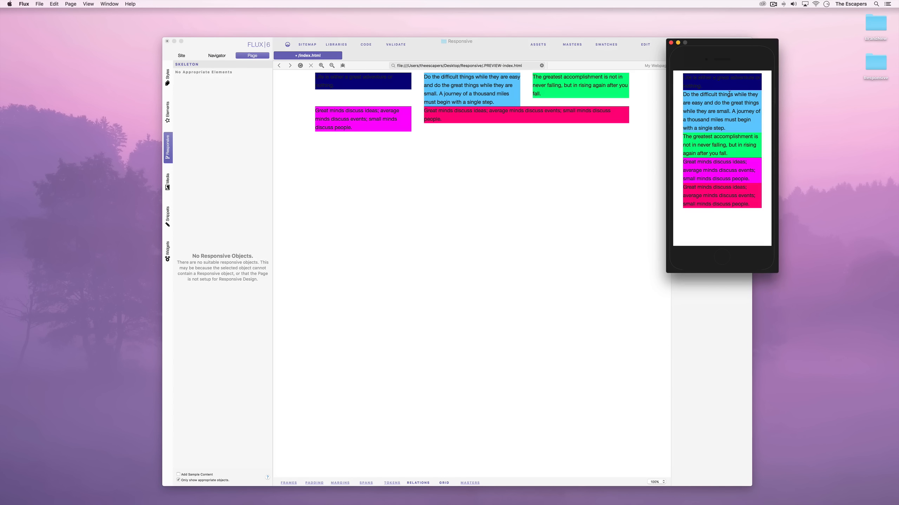
pyautogui.moveTo(721, 214)
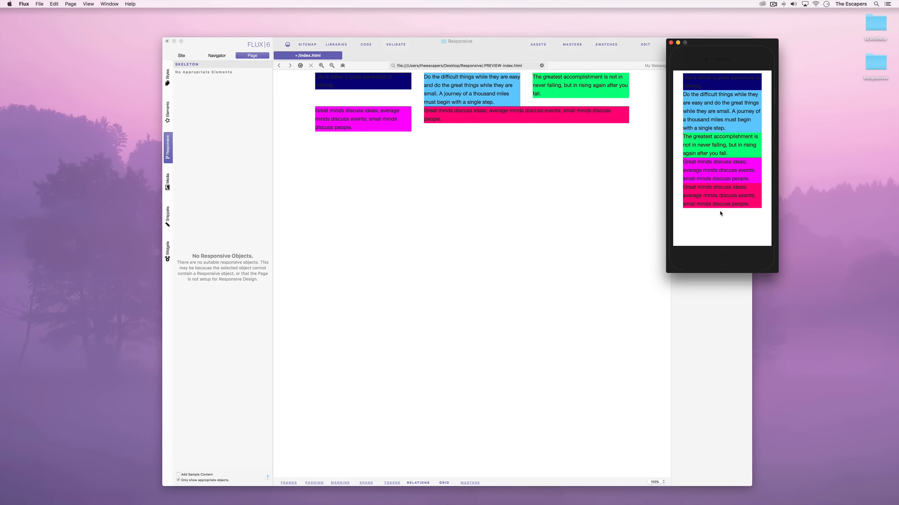
pyautogui.moveTo(718, 258)
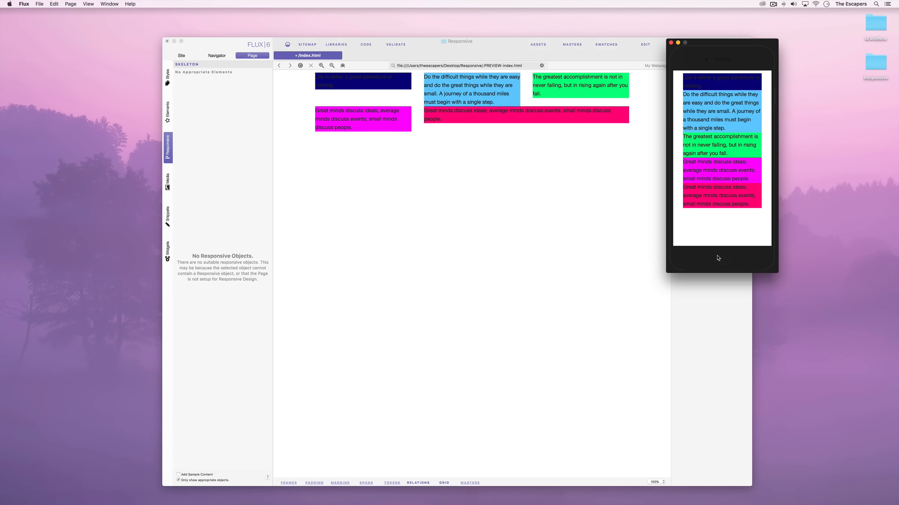
pyautogui.click(645, 44)
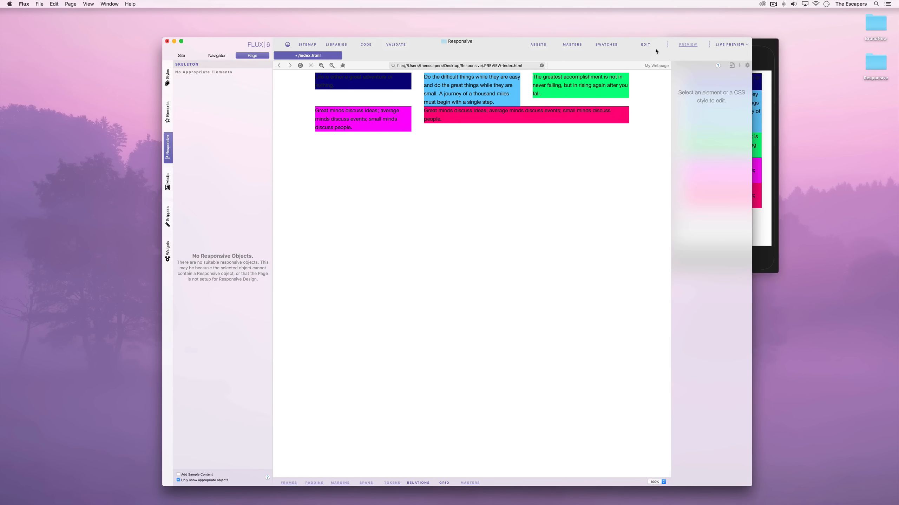
# Return to Edit view and select the pink two-thirds column
pyautogui.click(645, 44)
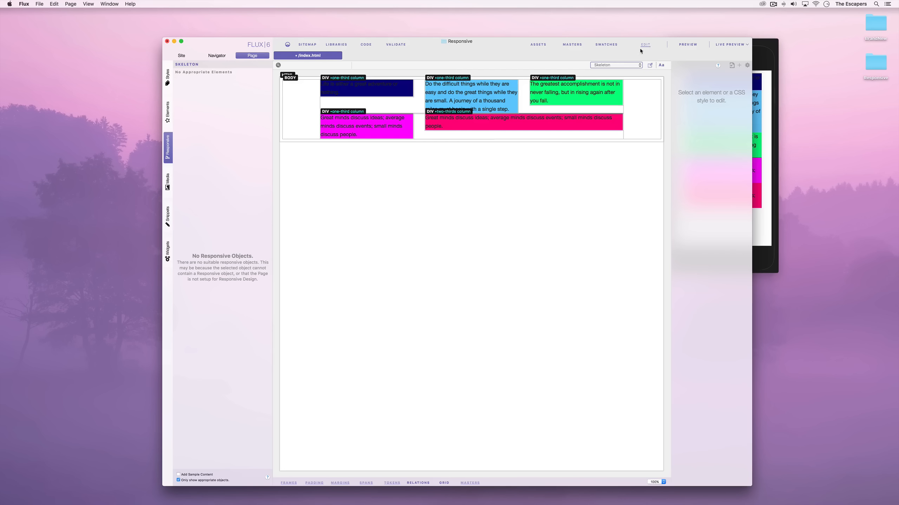
pyautogui.moveTo(350, 113)
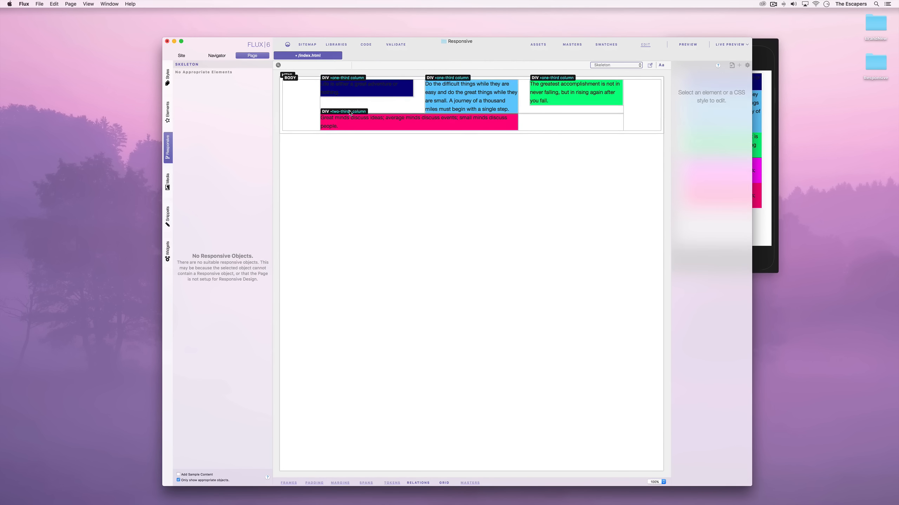
pyautogui.click(343, 119)
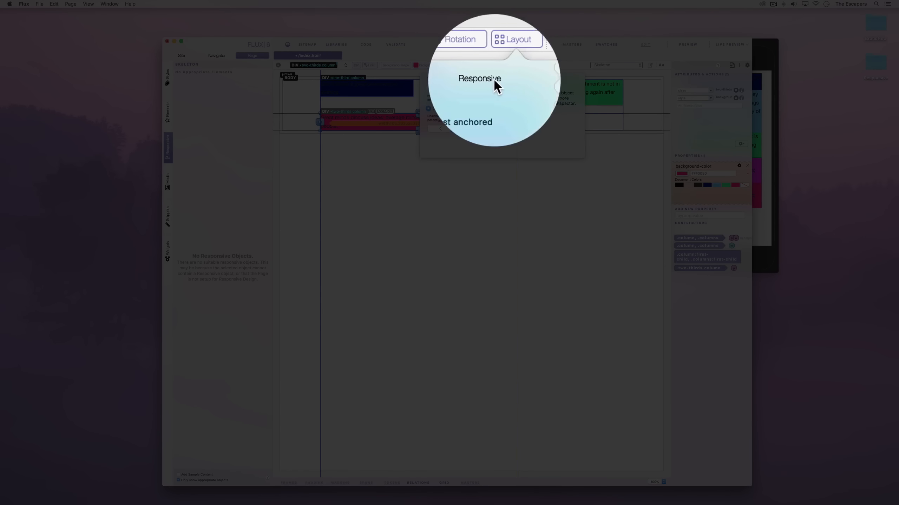
# Offset the pink wide column by two grid columns (offset-by-two)
pyautogui.click(503, 65)
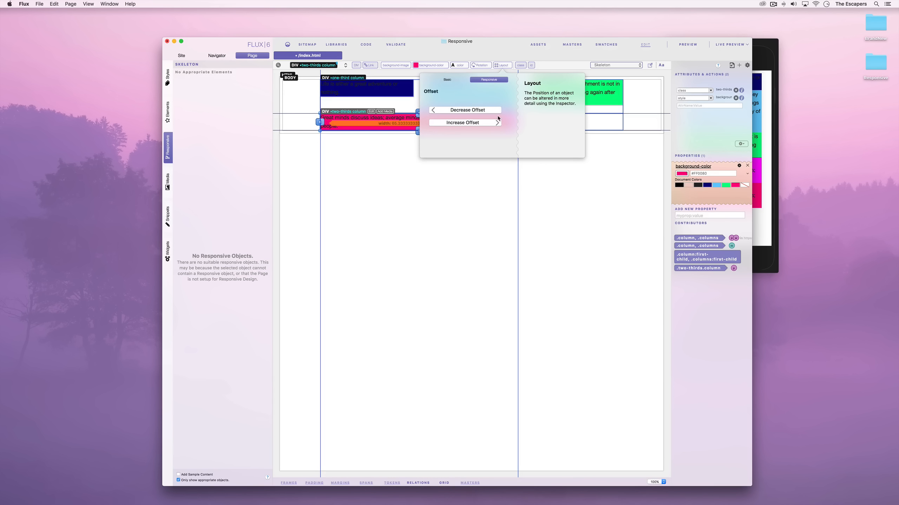
pyautogui.click(461, 123)
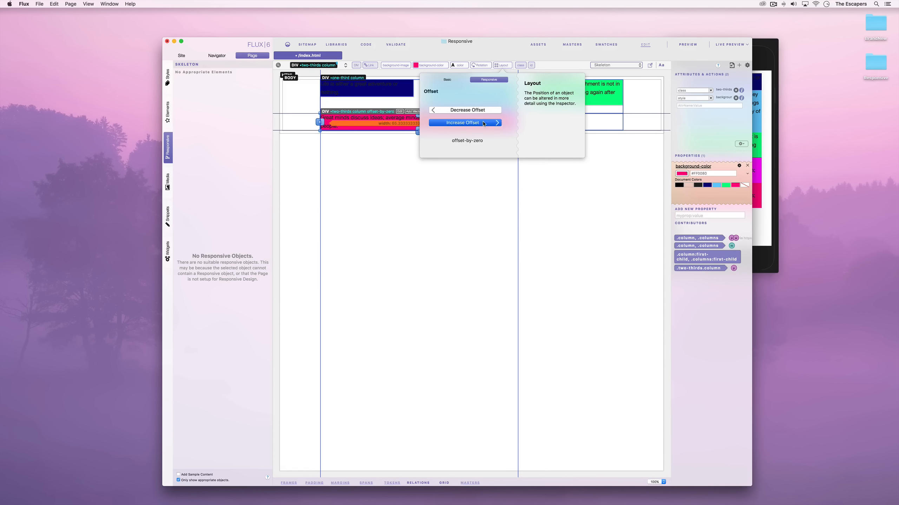
pyautogui.click(462, 122)
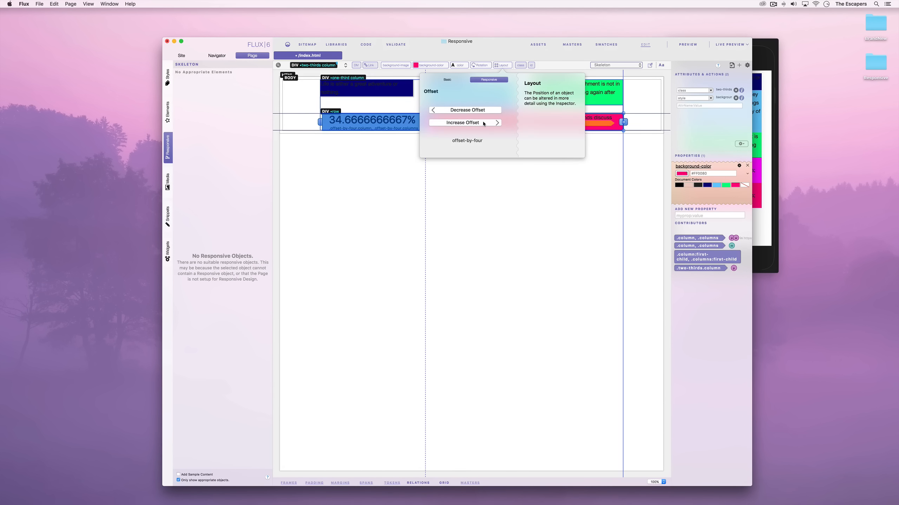
pyautogui.click(466, 110)
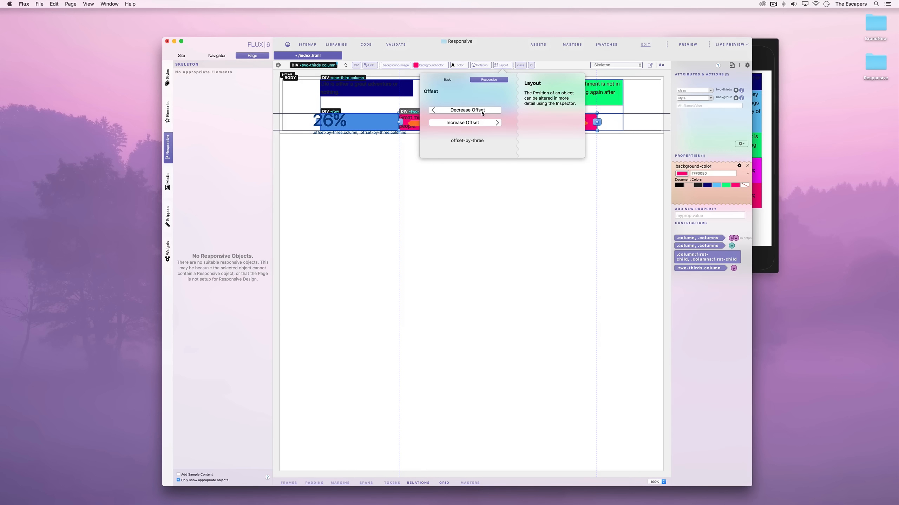
pyautogui.click(466, 109)
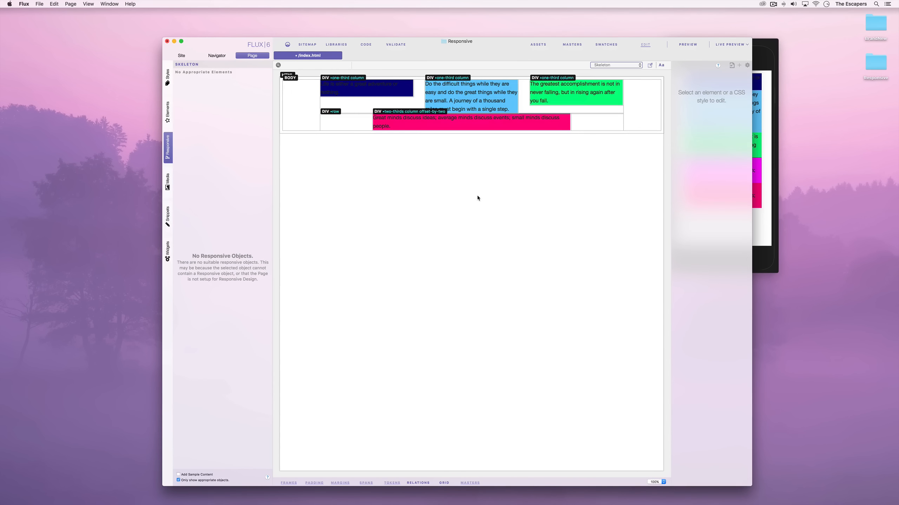
pyautogui.moveTo(494, 195)
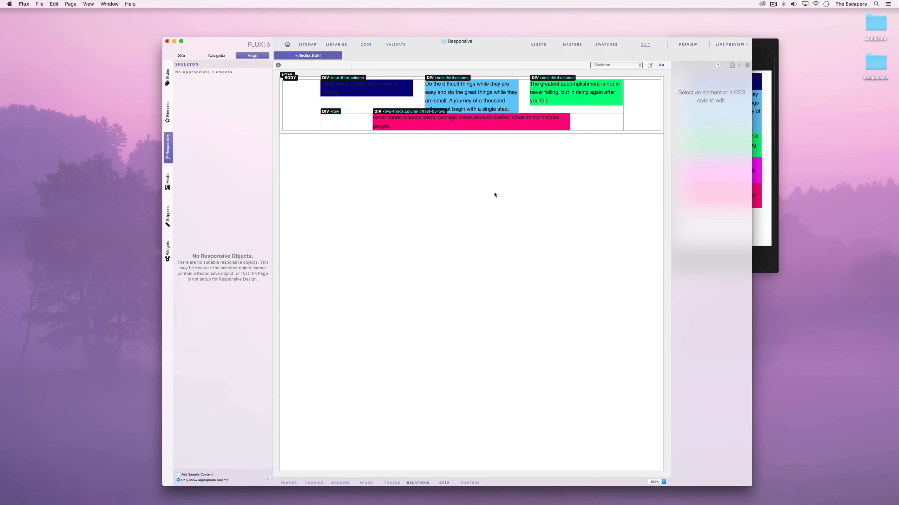
# Check the offset page in the browser and phone-sized responsive previews
pyautogui.click(687, 45)
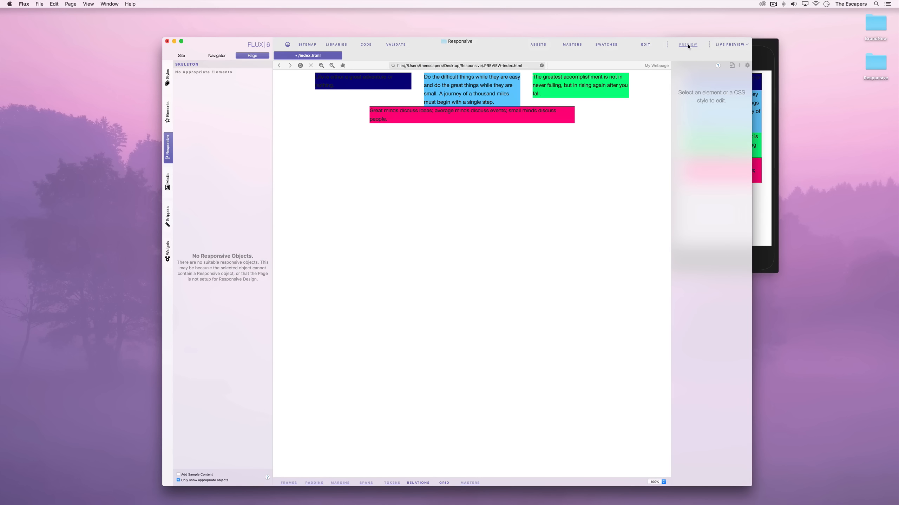
pyautogui.click(687, 44)
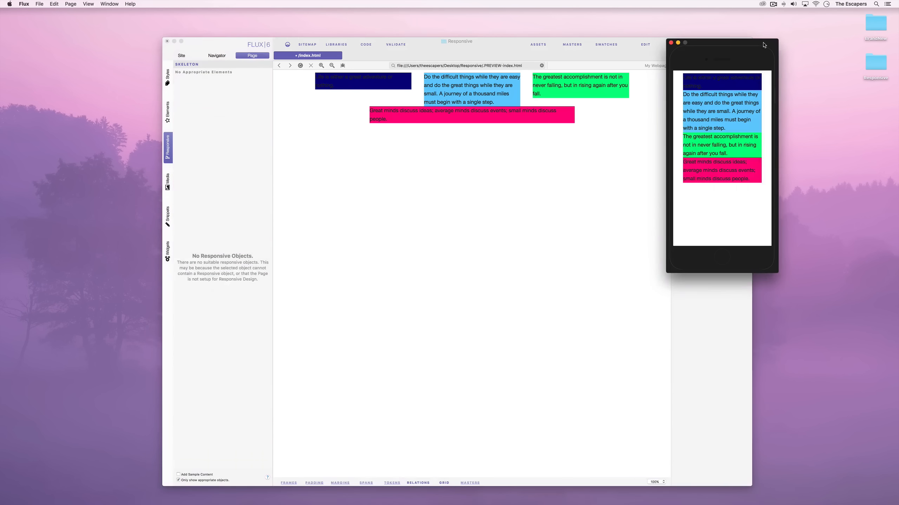